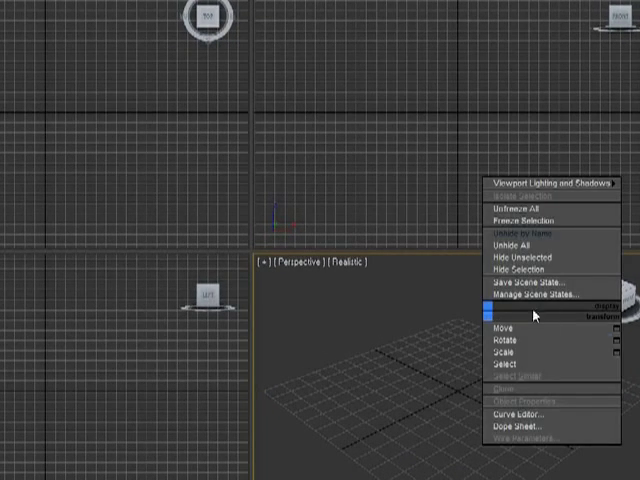
pyautogui.moveTo(472, 356)
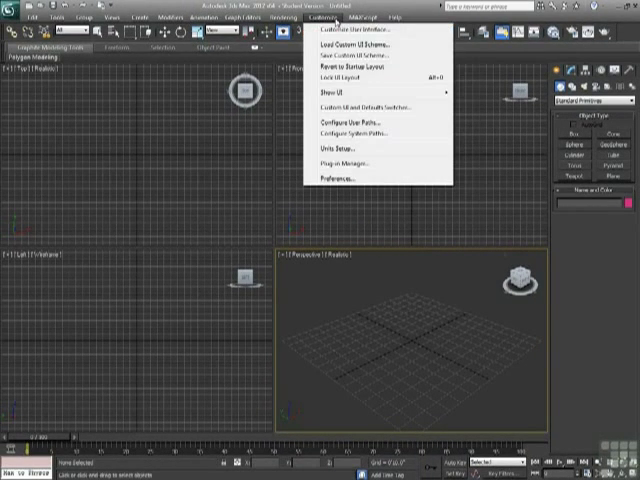
pyautogui.moveTo(344, 28)
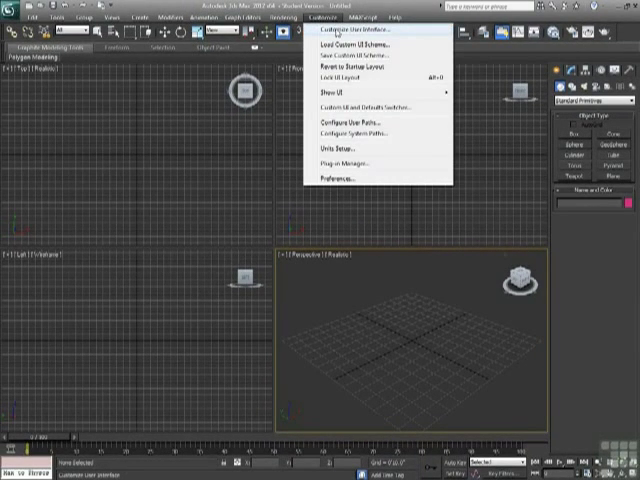
# Step: Reach the Customize User Interface settings from the Customize menu
pyautogui.click(350, 30)
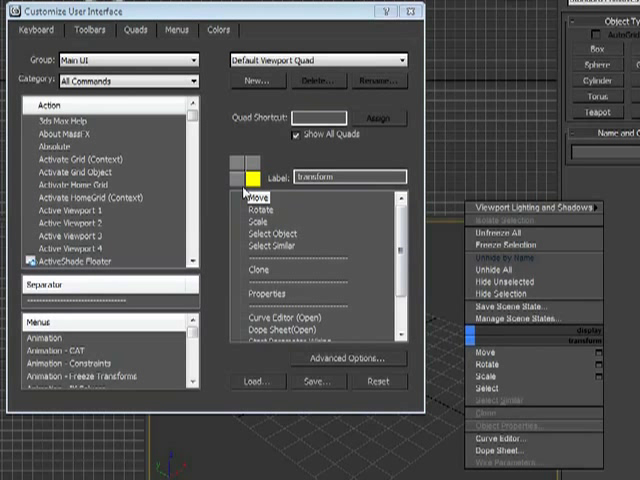
pyautogui.moveTo(250, 186)
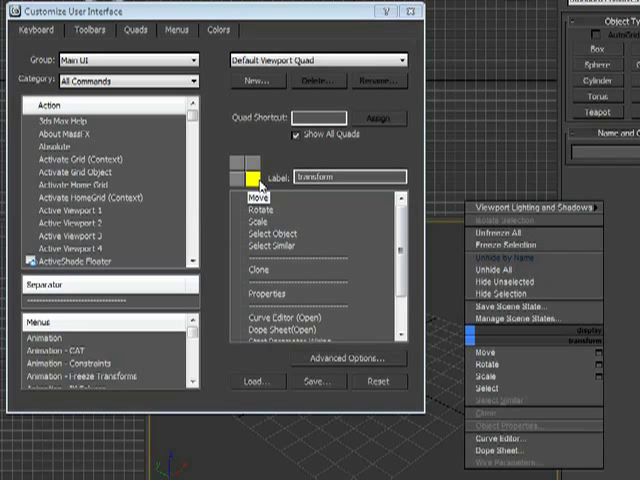
pyautogui.moveTo(504, 432)
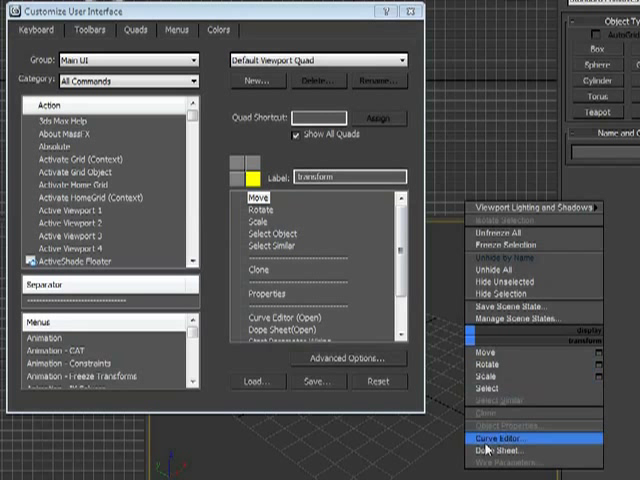
pyautogui.moveTo(520, 360)
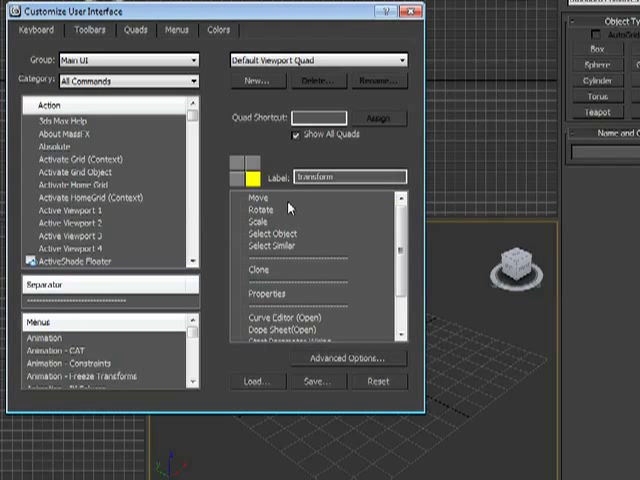
pyautogui.moveTo(268, 340)
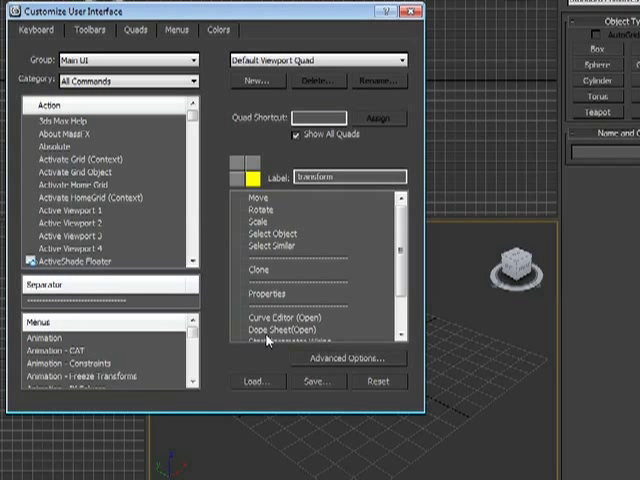
# Step: Select the Display quadrant so its hide and freeze commands load for editing
pyautogui.click(244, 172)
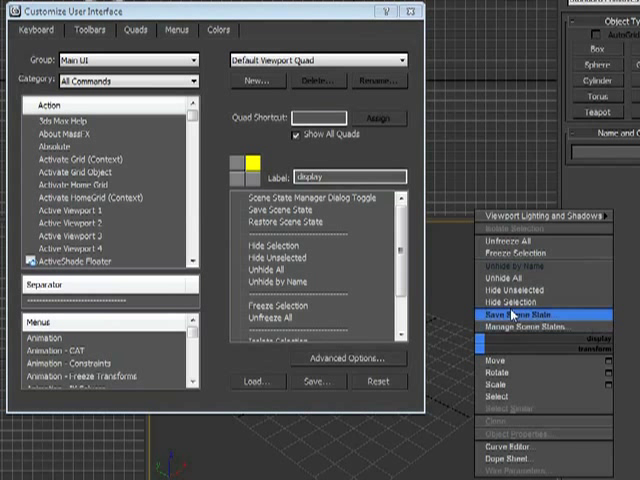
pyautogui.moveTo(540, 216)
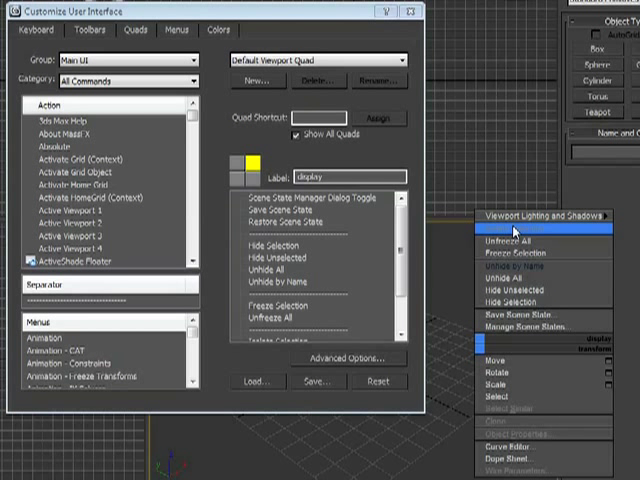
pyautogui.moveTo(524, 316)
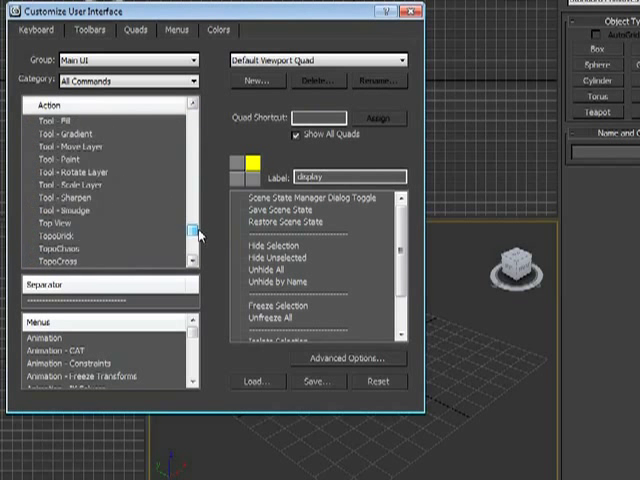
# Step: Place Unfreeze by Hit in the Display quad list between Freeze Selection and Unfreeze All
pyautogui.scroll(-3)
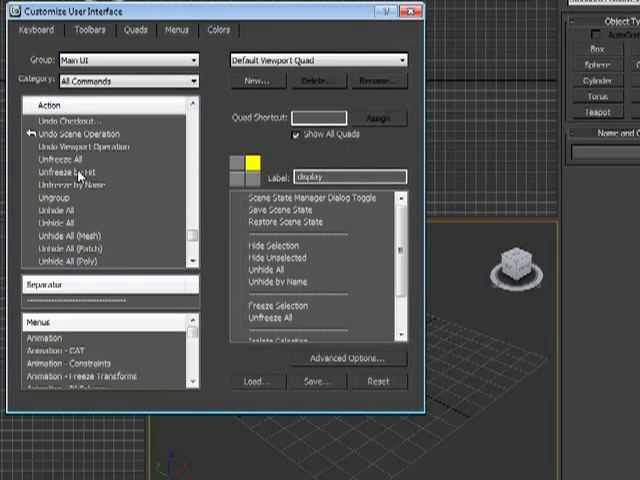
pyautogui.click(70, 176)
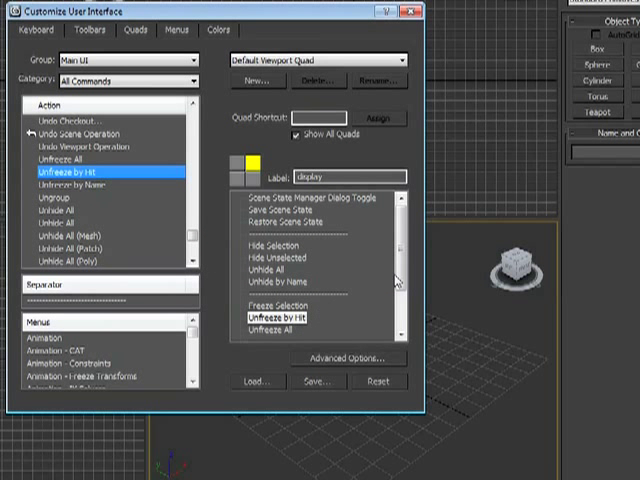
pyautogui.scroll(-3)
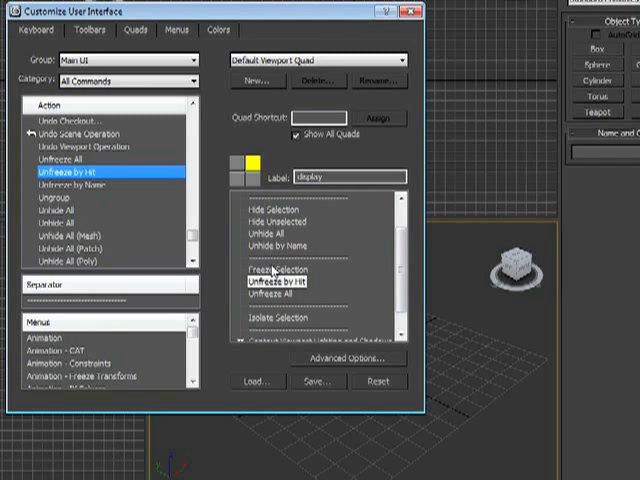
pyautogui.moveTo(284, 304)
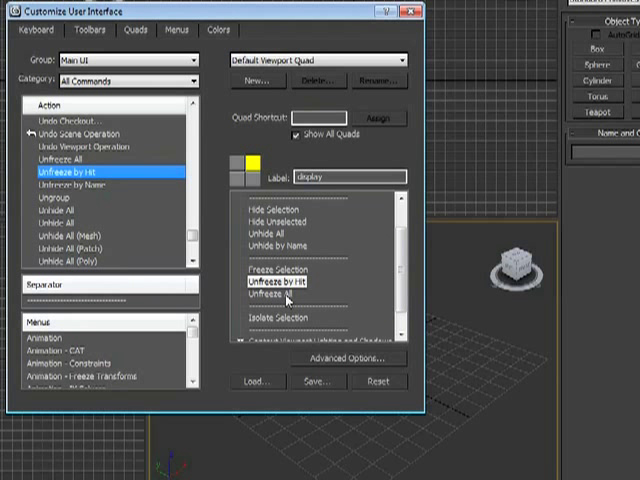
pyautogui.click(70, 188)
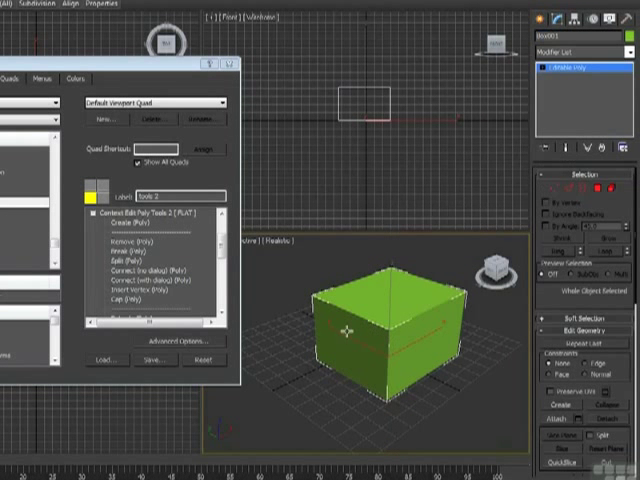
# Step: Show the quad menu over the green box to confirm Unfreeze by Hit and Unfreeze by Name appear
pyautogui.rightClick(340, 336)
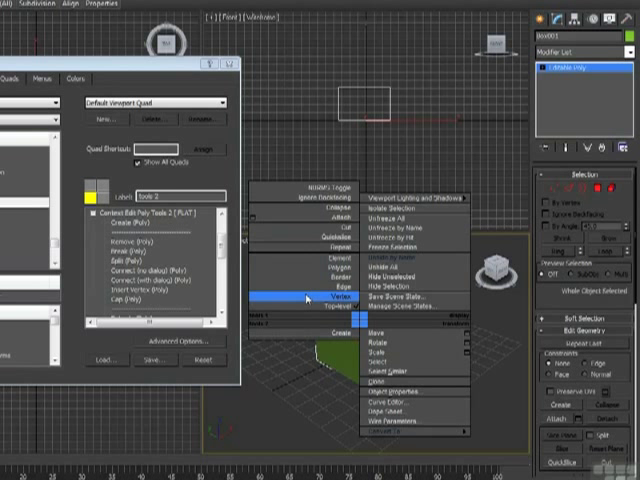
pyautogui.click(336, 300)
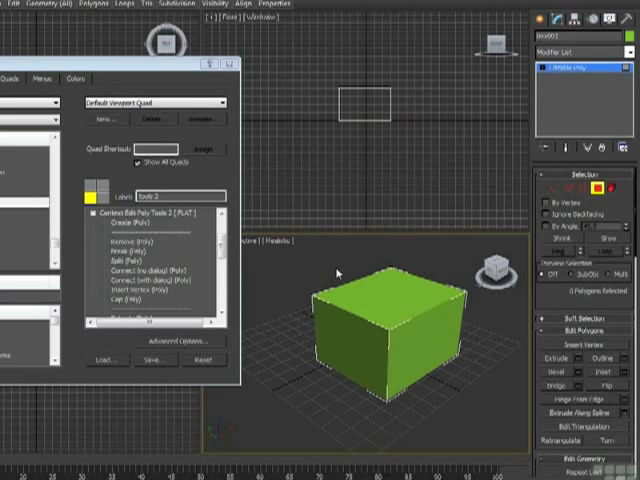
pyautogui.rightClick(338, 272)
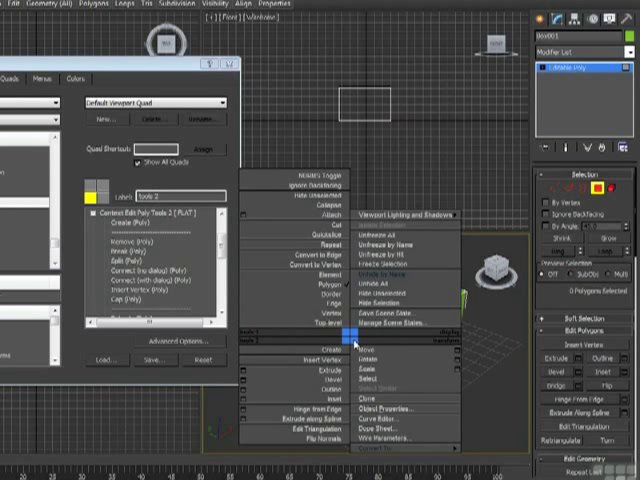